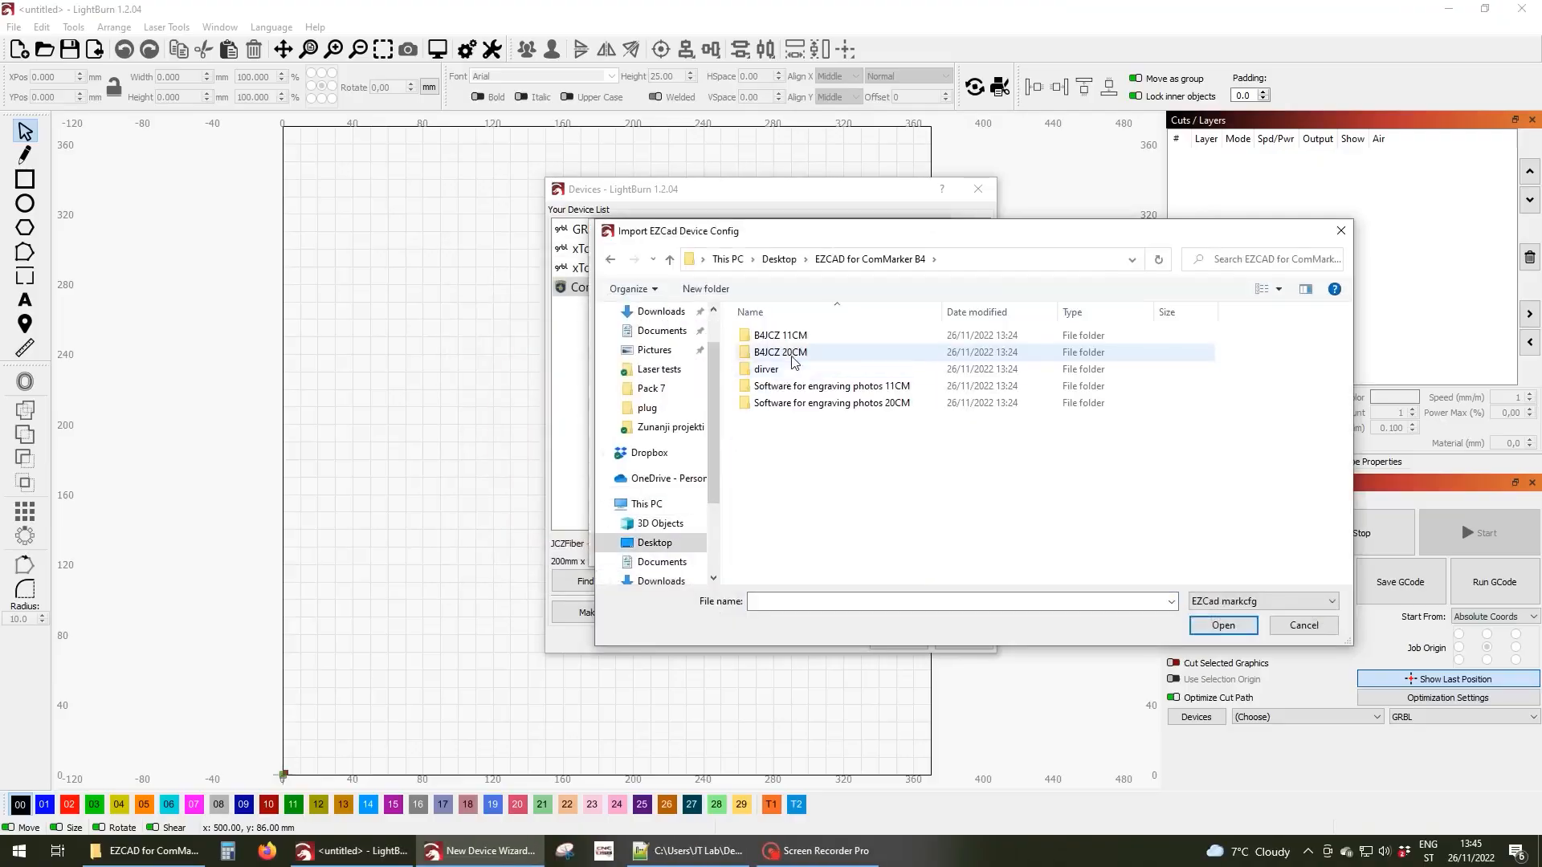
Import markcfg0 from the 11CM engraving software's plug folder as the EZCad device config.
double_click(831, 385)
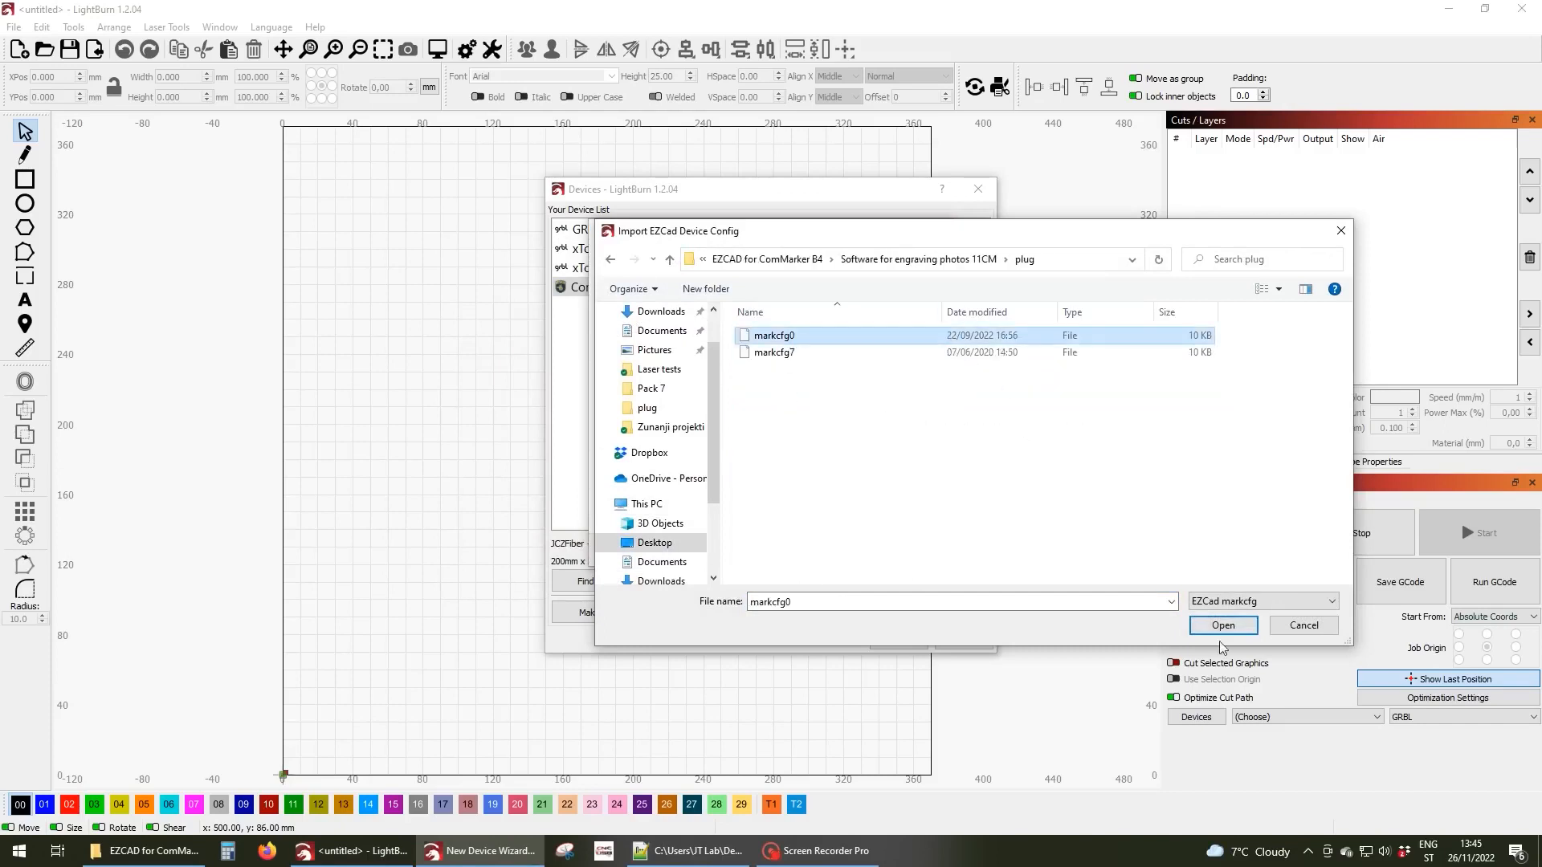
left_click(1222, 625)
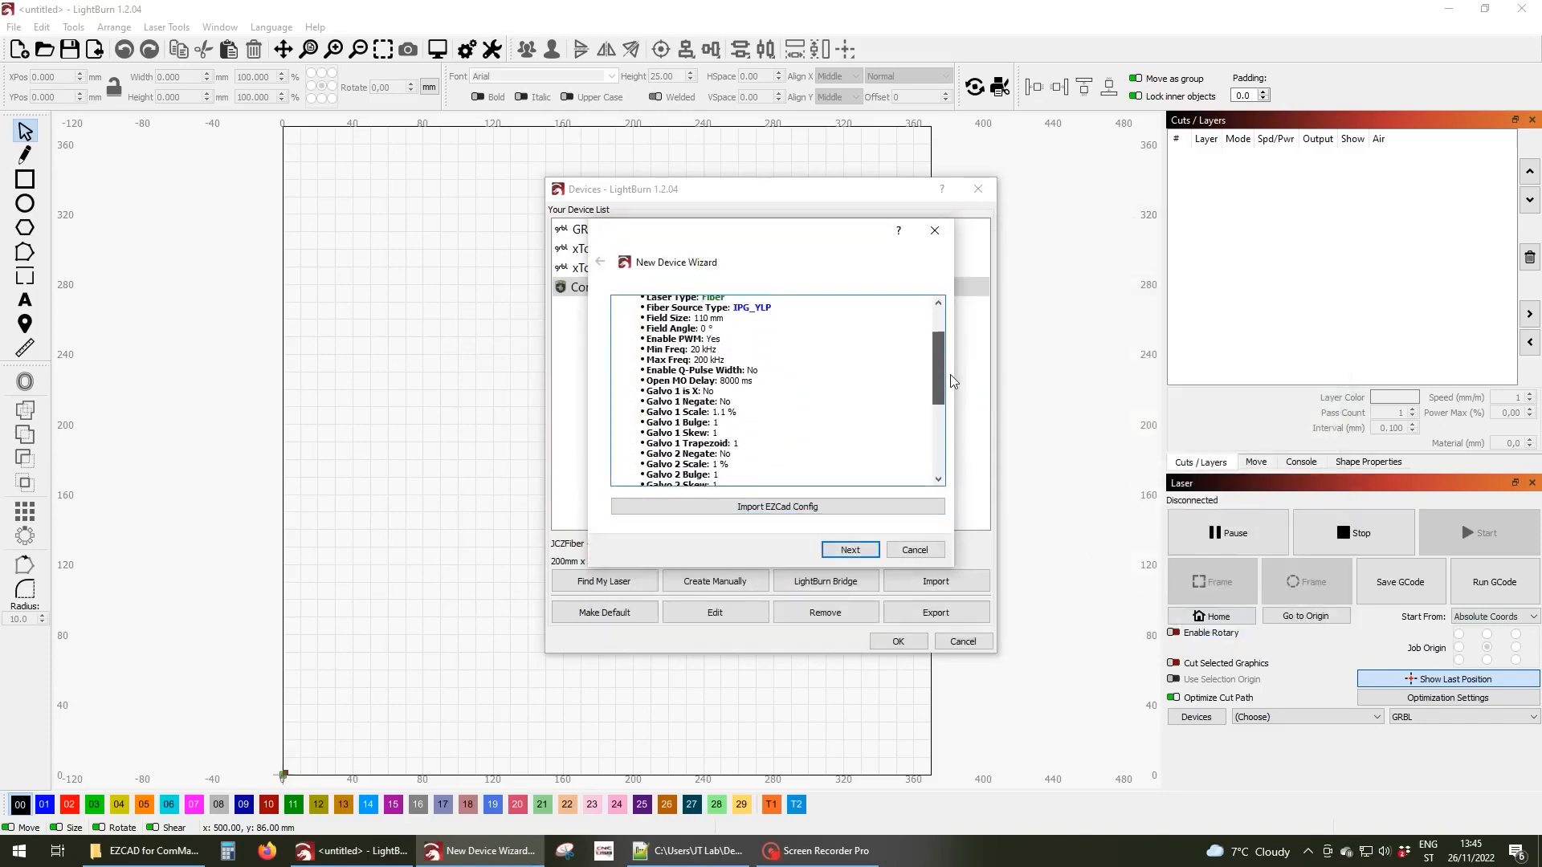